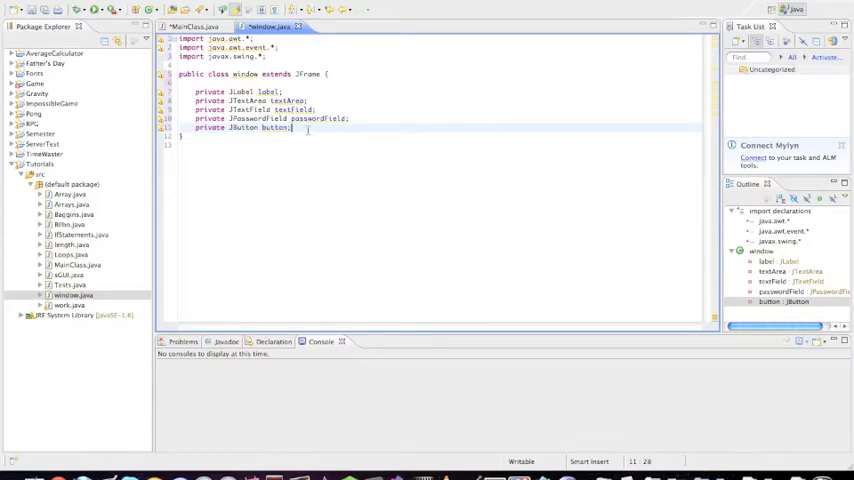
mouse_move(380, 196)
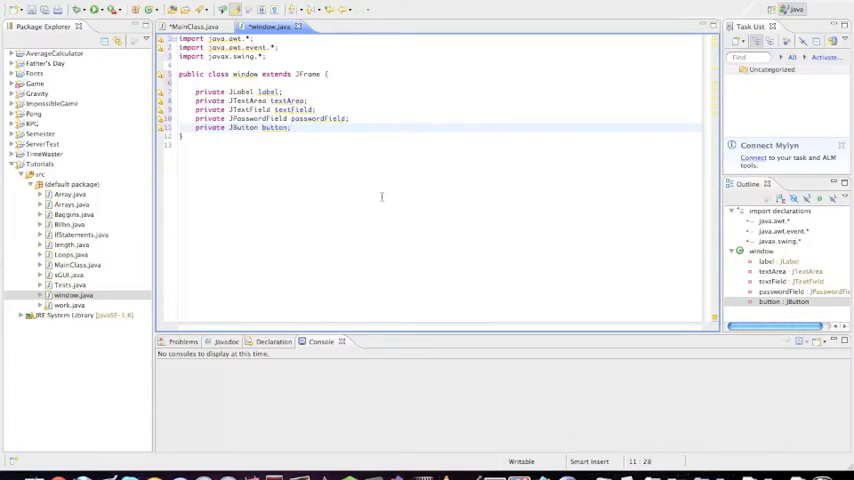
mouse_move(388, 184)
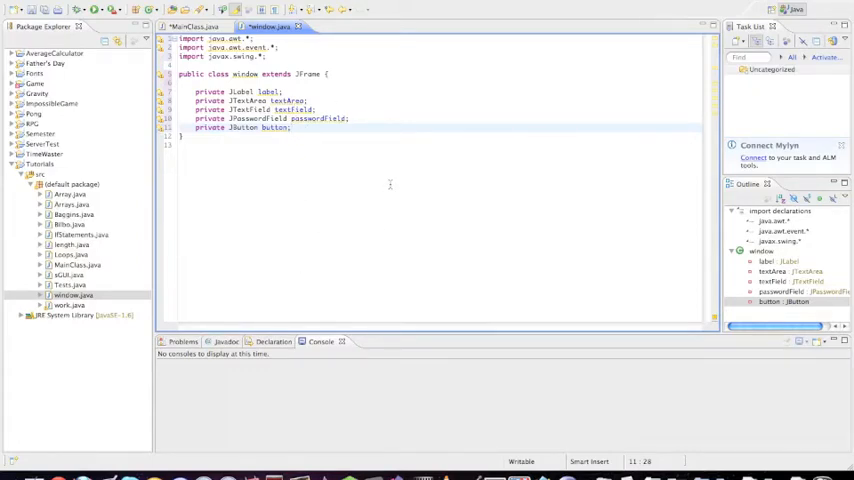
Step: Declare an empty public window() constructor below the field declarations
type("public wind")
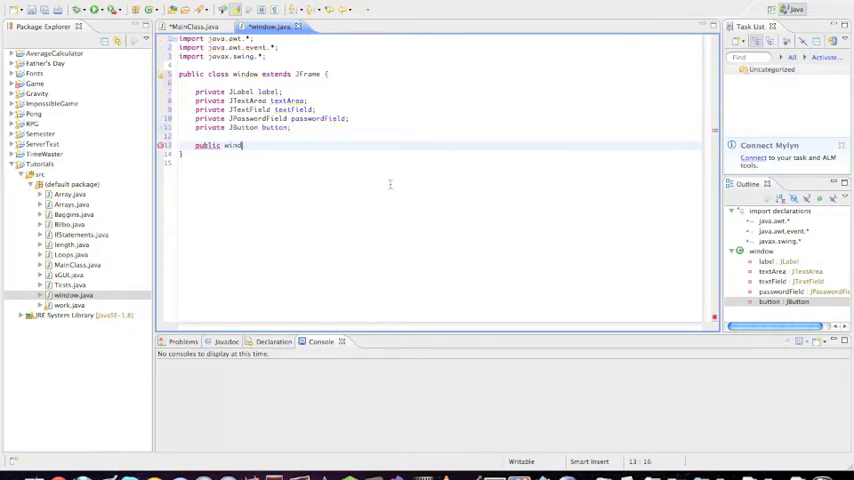
type("ow() {")
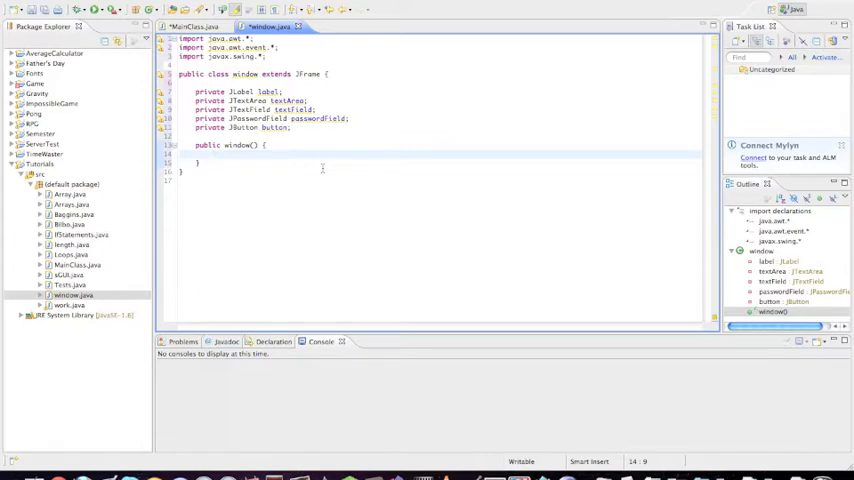
Step: Call super with the title "This is an awesome window!"
type("super")
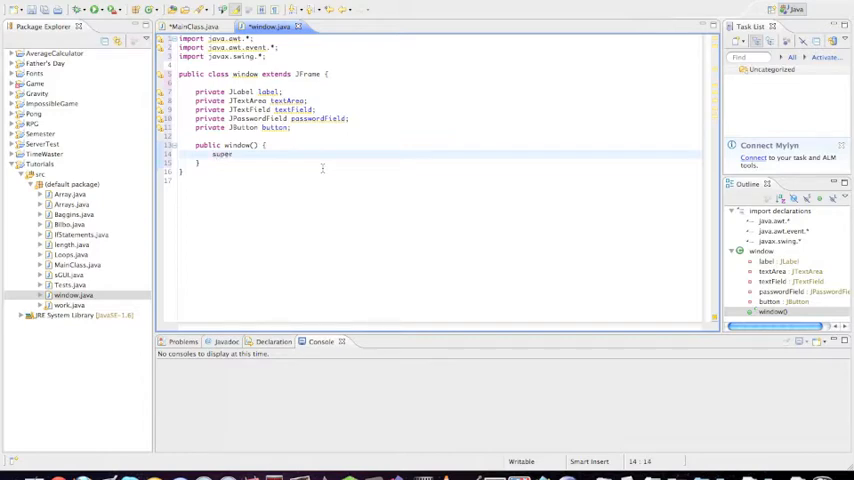
type("()")
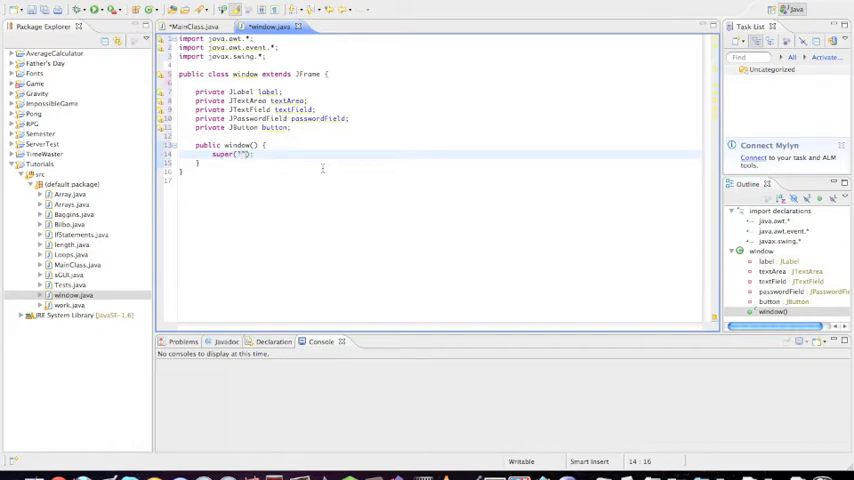
type("a")
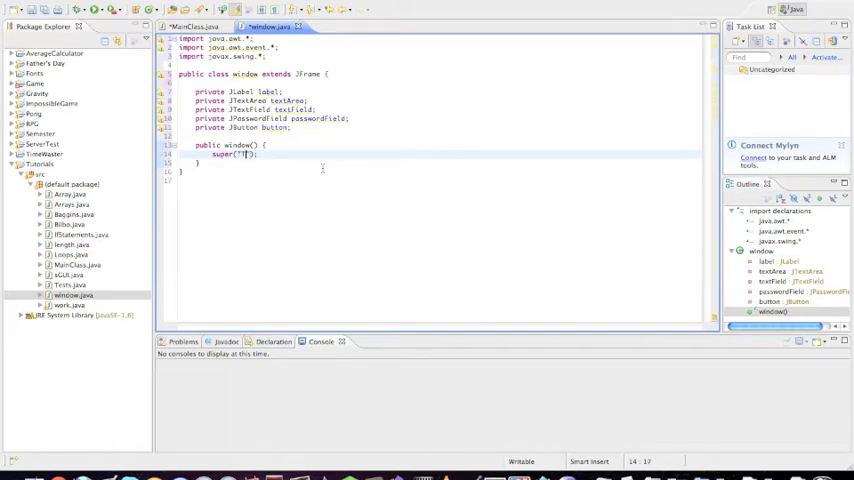
type("This is an own")
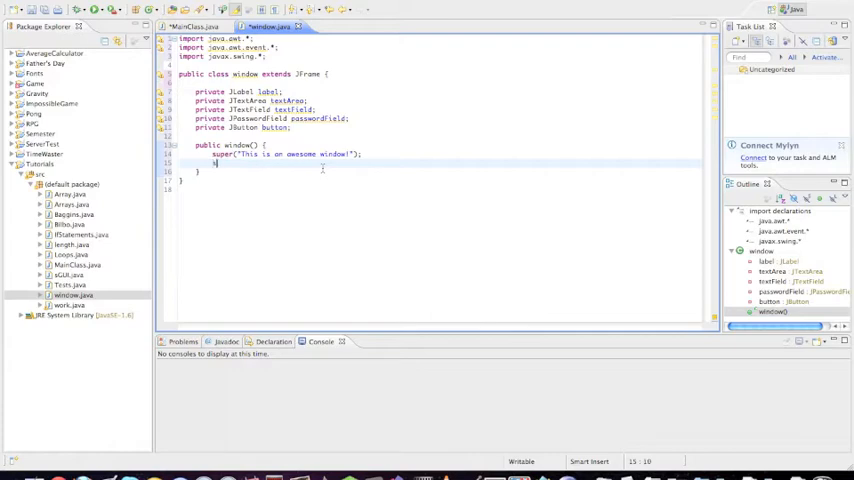
Step: Set the default close operation to JFrame.EXIT_ON_CLOSE
type("setDefault")
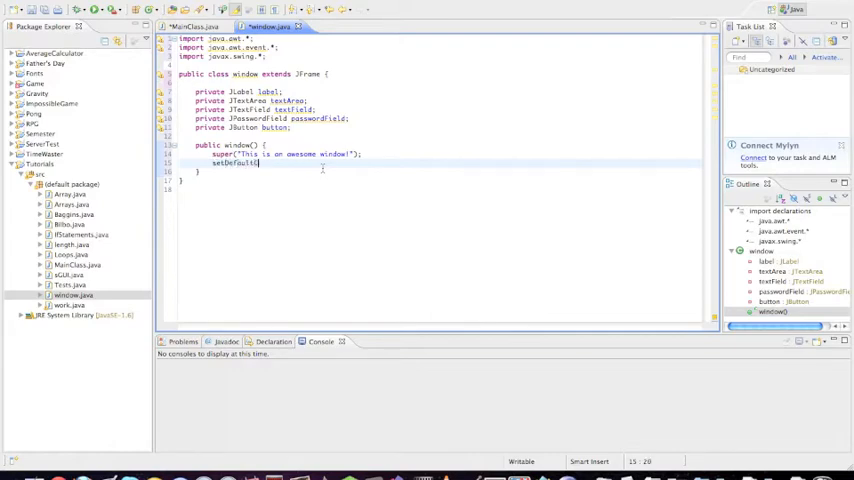
type("CloseO")
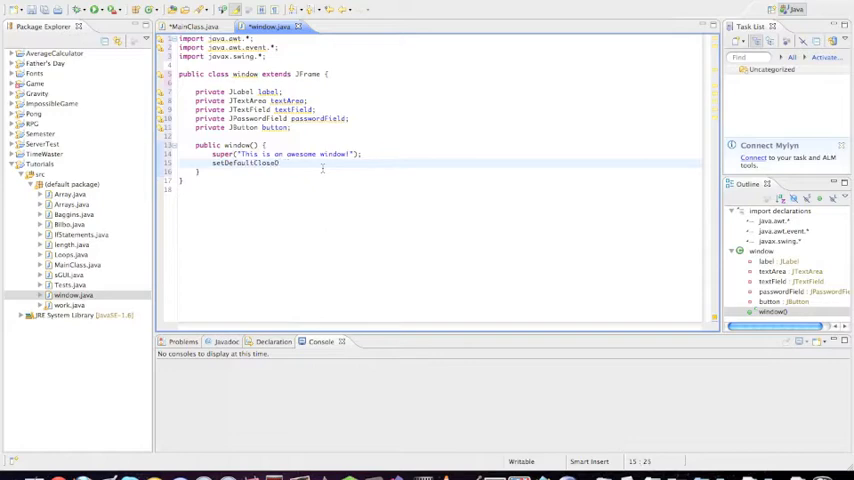
type("peration()")
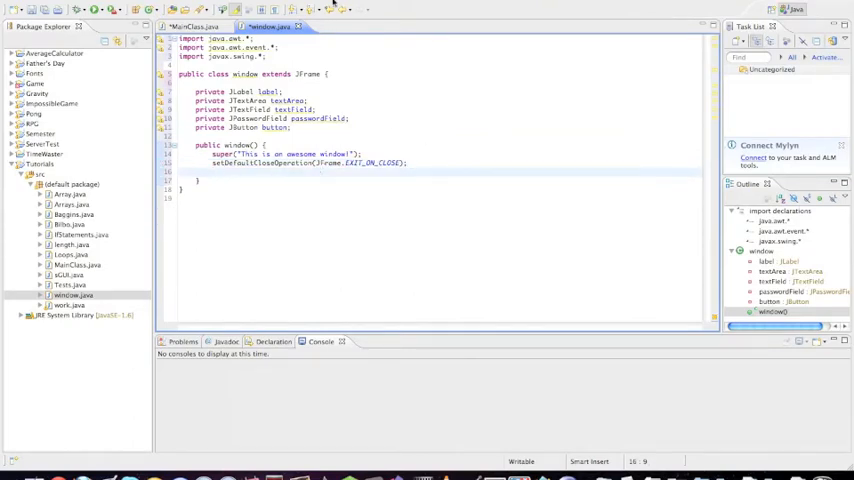
mouse_move(516, 148)
type("setSize();")
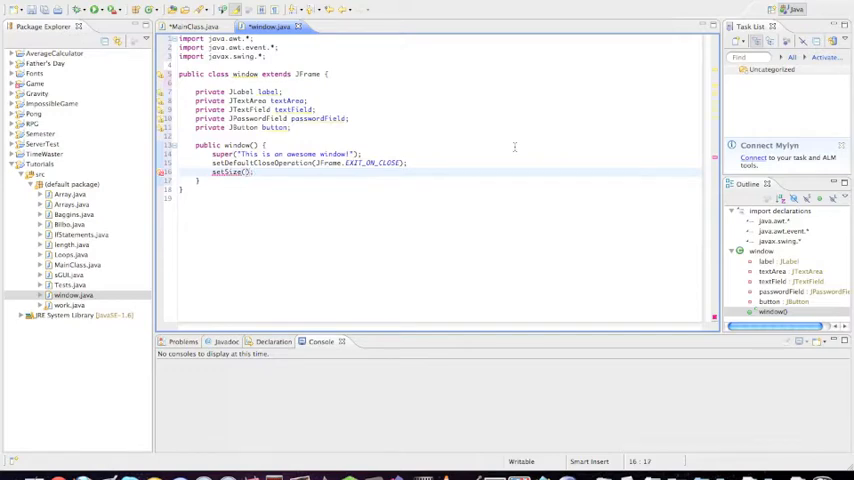
Step: Set the window size to 450 and its screen location
type("450,250")
type("setLocation();")
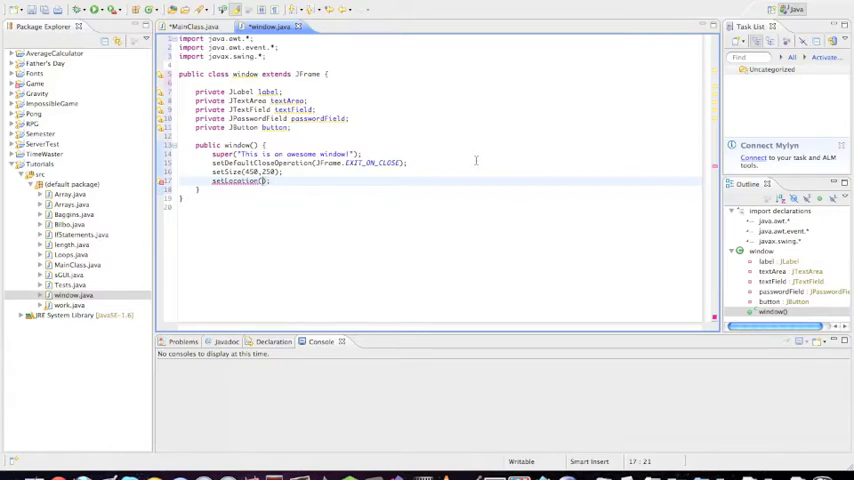
type("500,300")
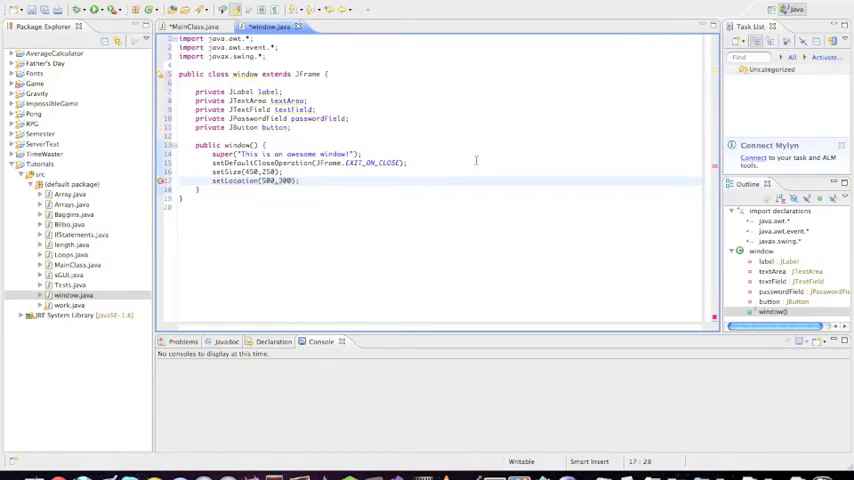
key("Return")
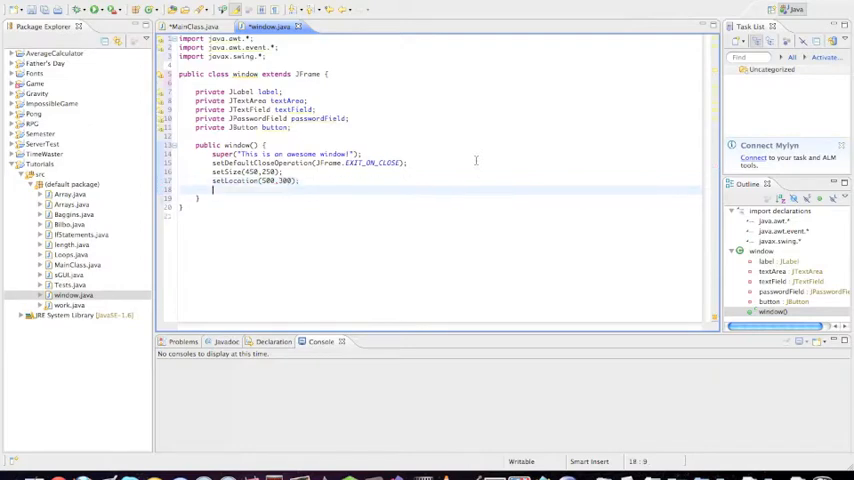
Step: Apply a new FlowLayout to the window and call setVisible(true)
type("setLayout(")
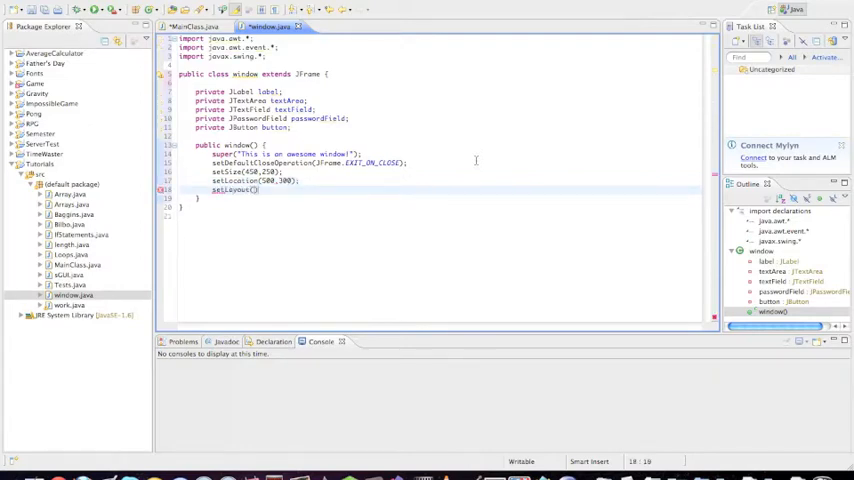
type("new")
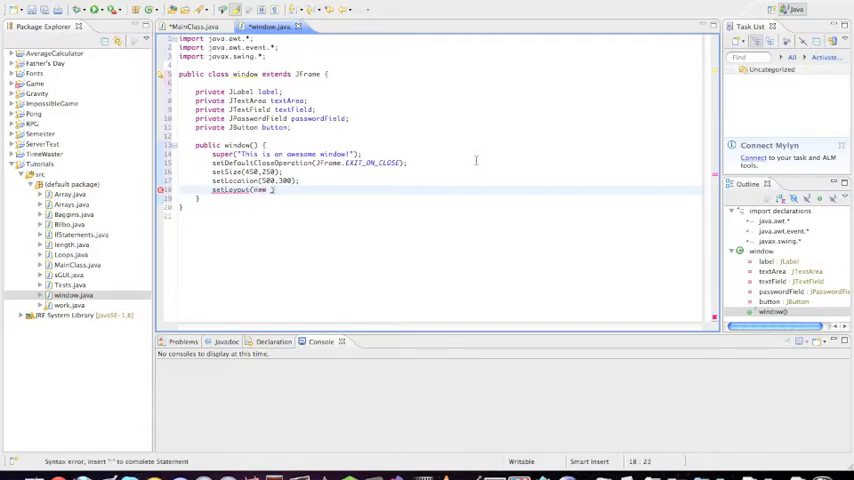
type("FlowLayout(")
type("setVisible(")
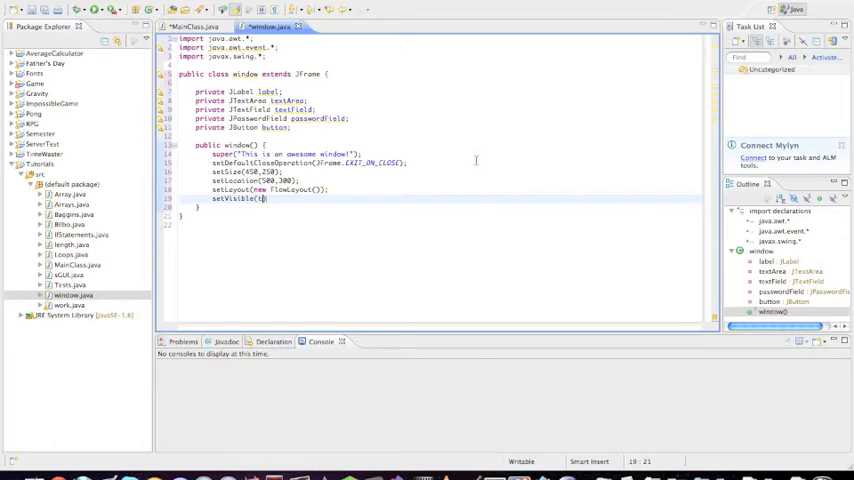
type("true);")
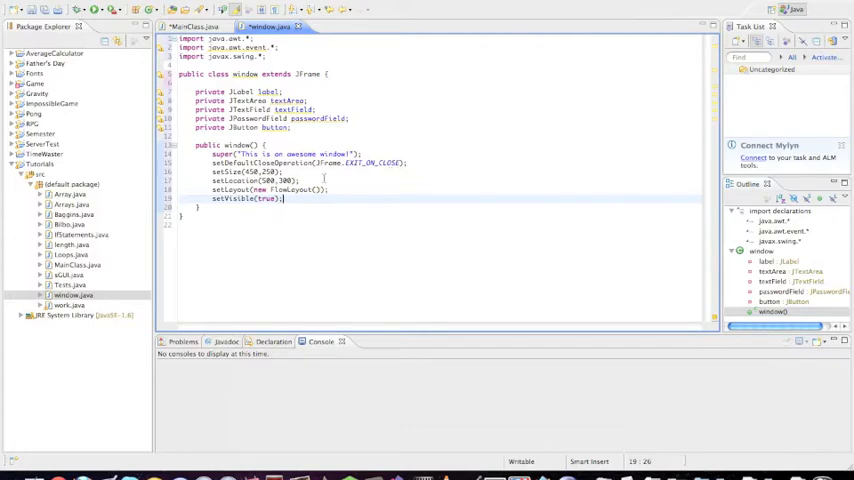
mouse_move(492, 152)
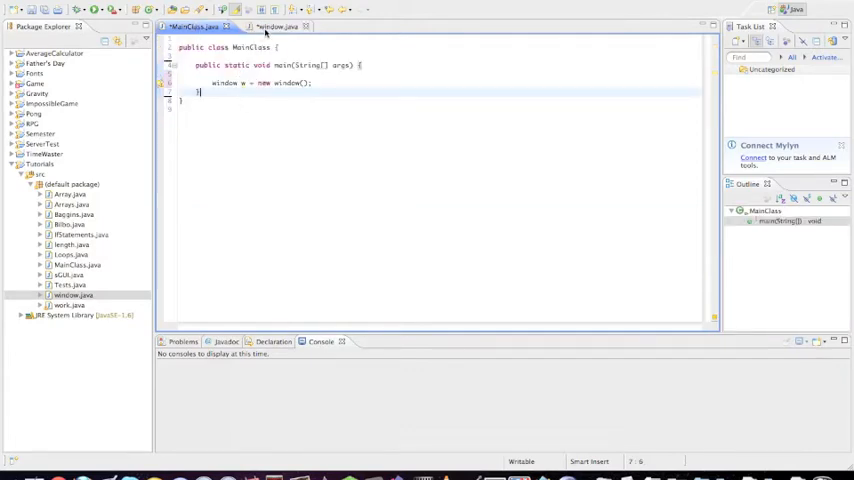
Step: Switch back to the window.java editor from MainClass
left_click(276, 26)
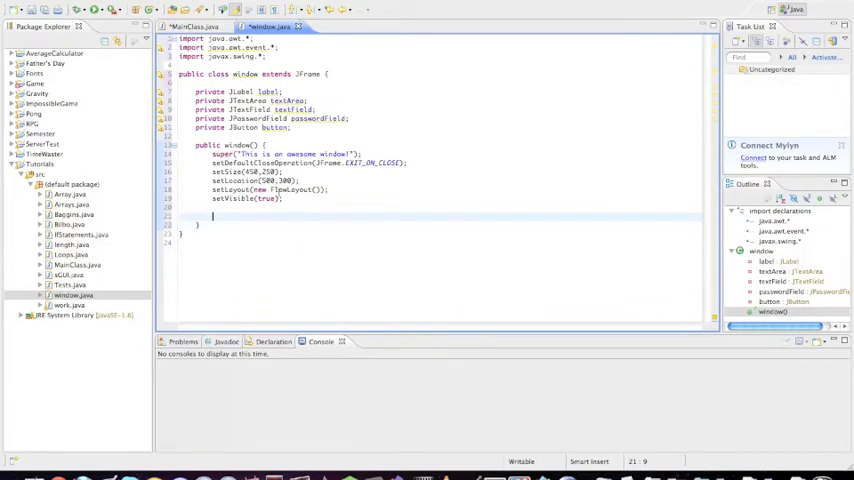
mouse_move(332, 224)
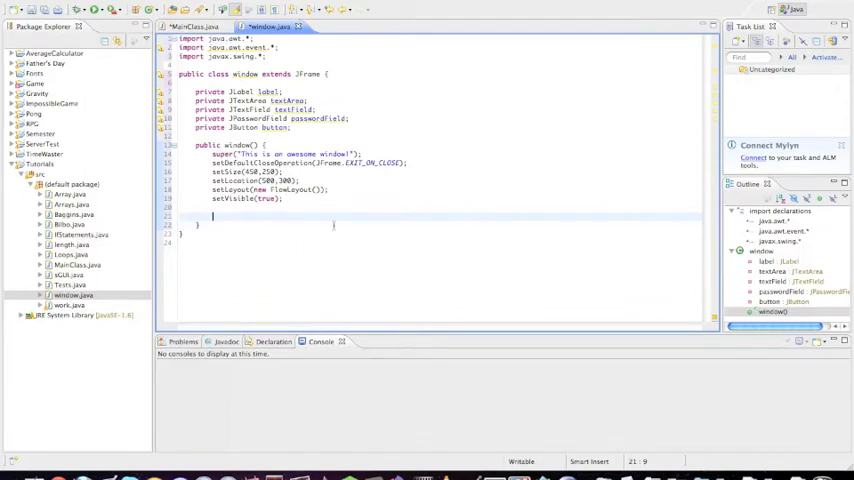
mouse_move(488, 120)
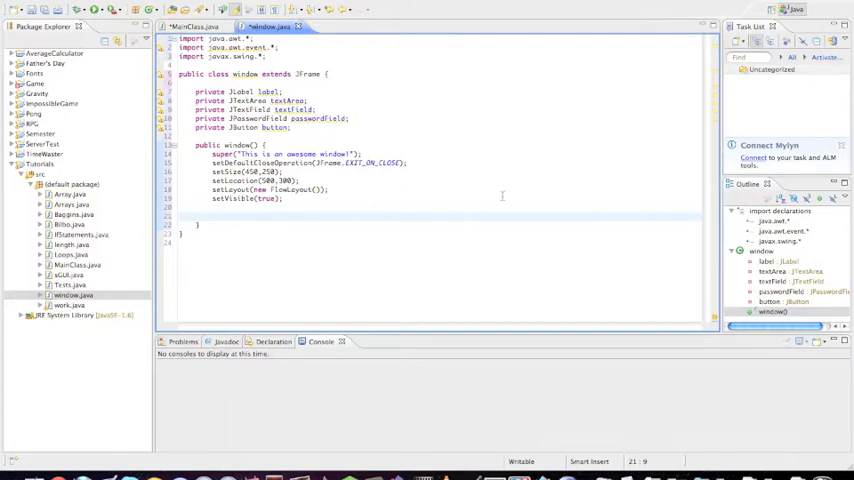
Step: Instantiate the label with the caption "This is a label"
type("label")
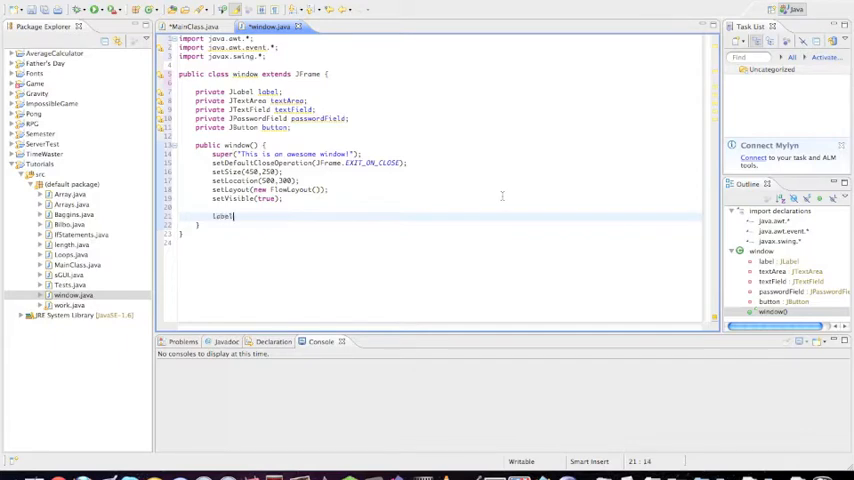
type("= new JLabel(\"\");")
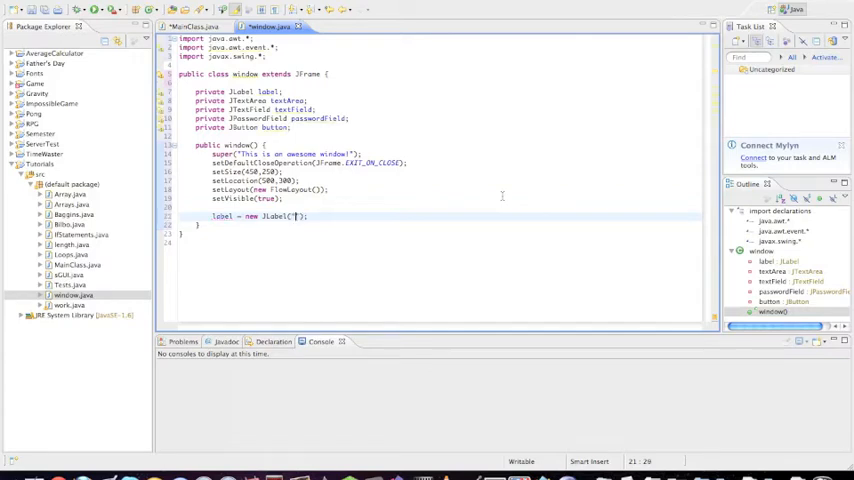
type("This is a label")
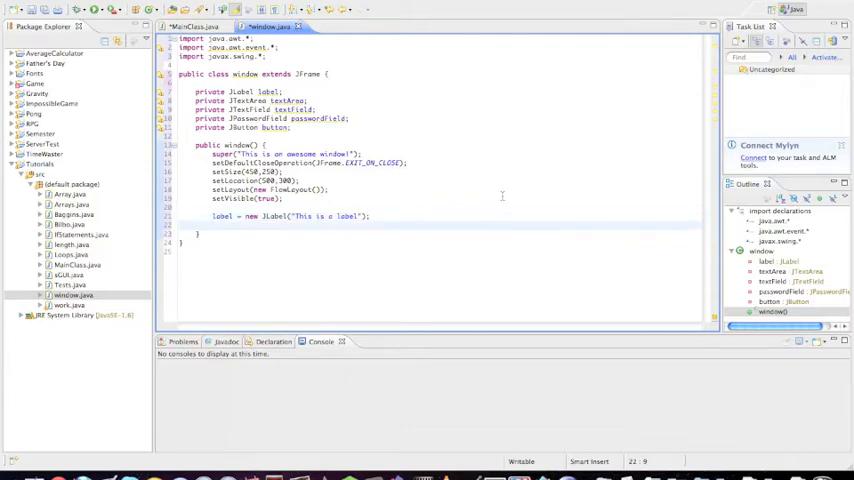
Step: Instantiate textArea as a new JTextArea(10,10)
type("textArea = new")
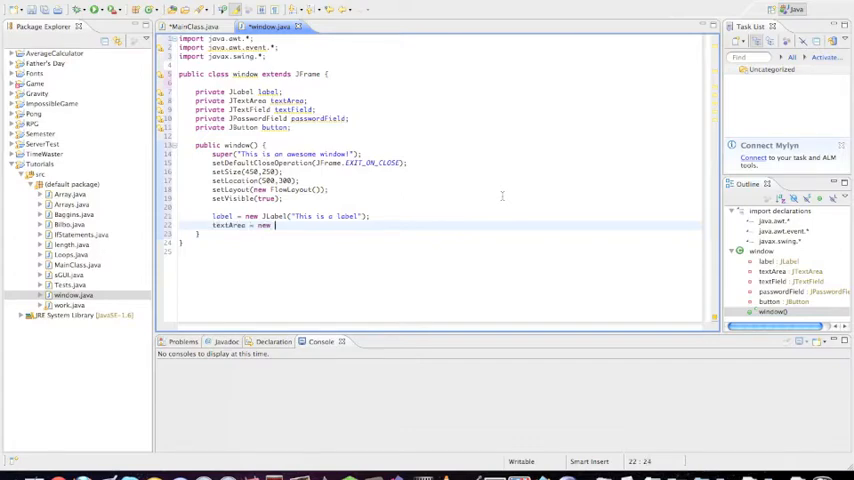
type("JTextArea();")
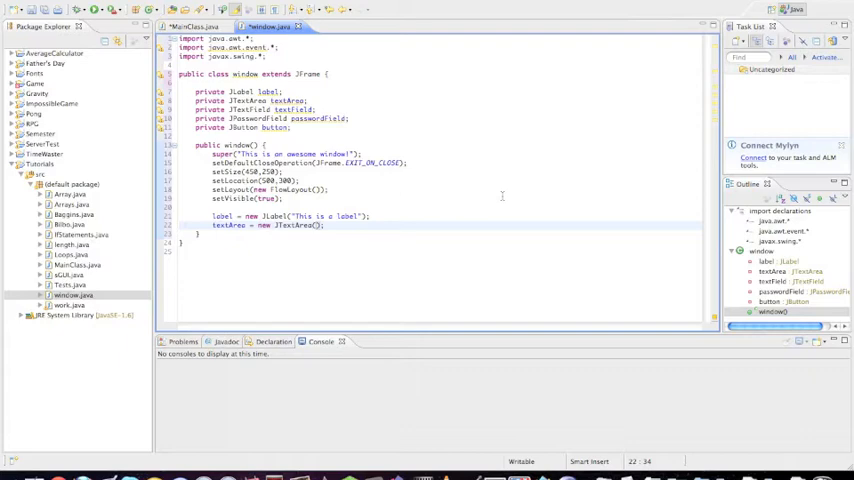
type("10,")
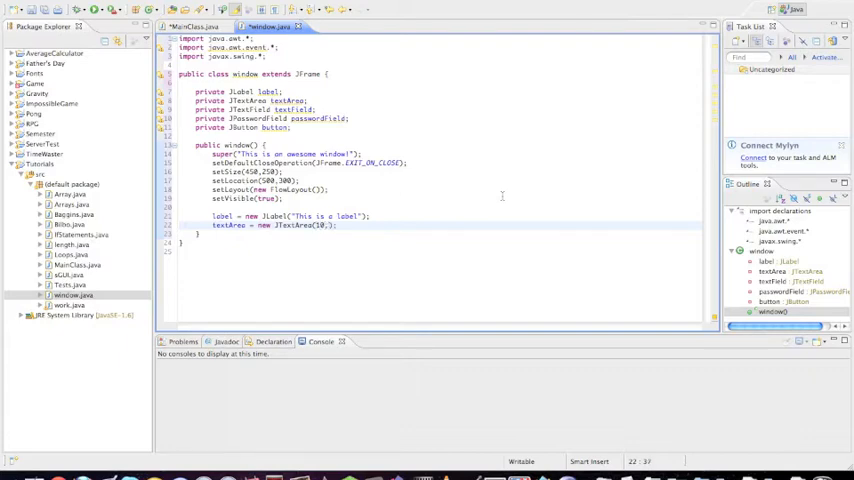
type("10")
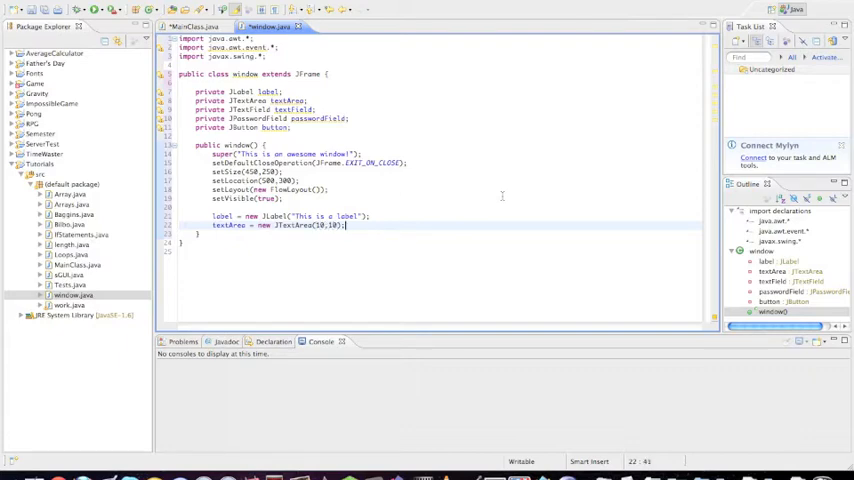
key("enter")
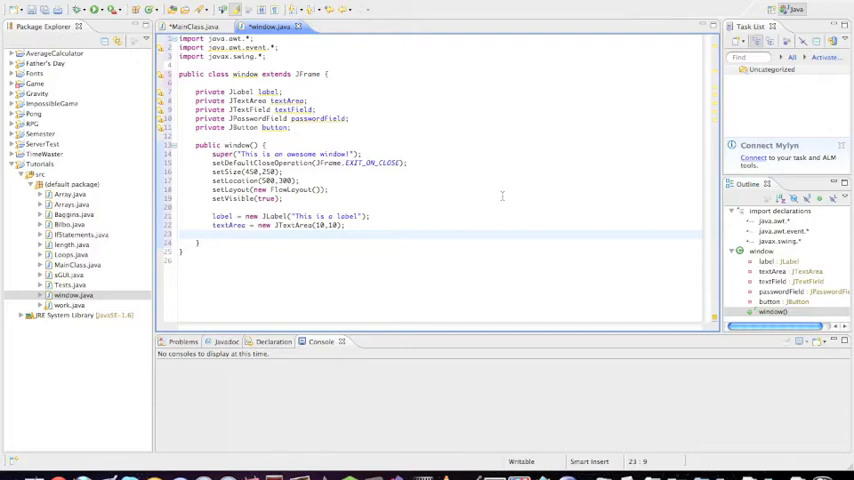
Step: Append two lines of text to the text area separated by \n
type("tex")
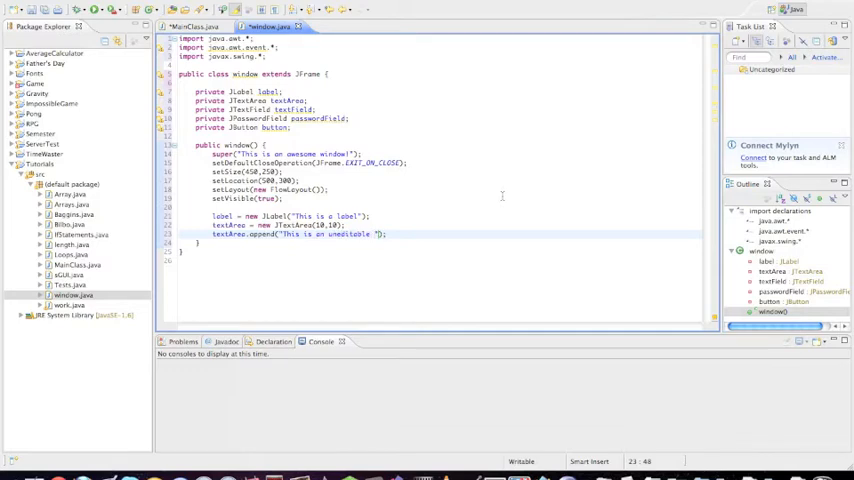
type("text area")
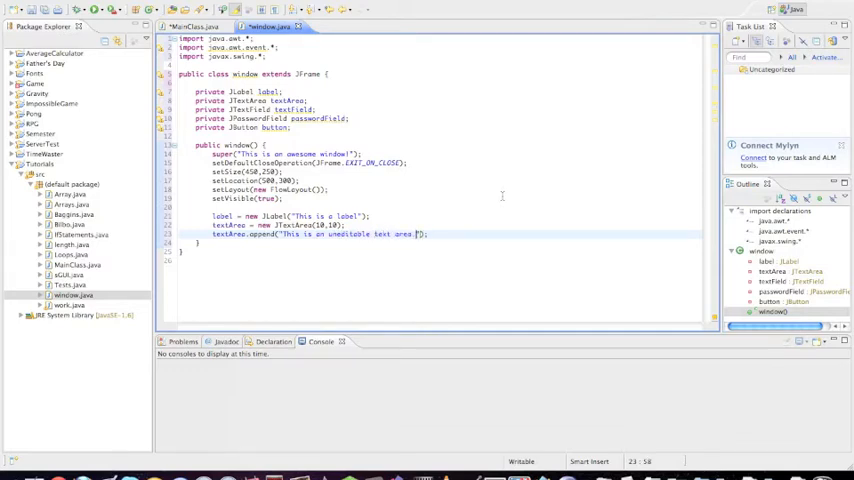
type("/n")
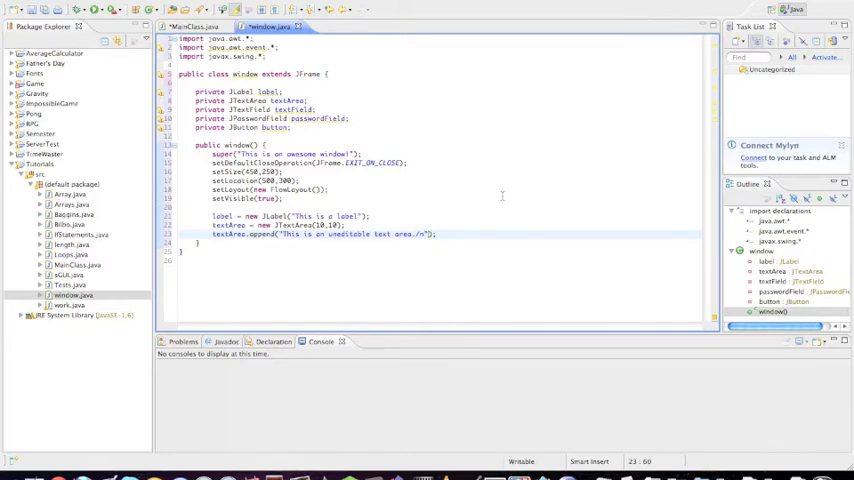
type("This is on the second line.")
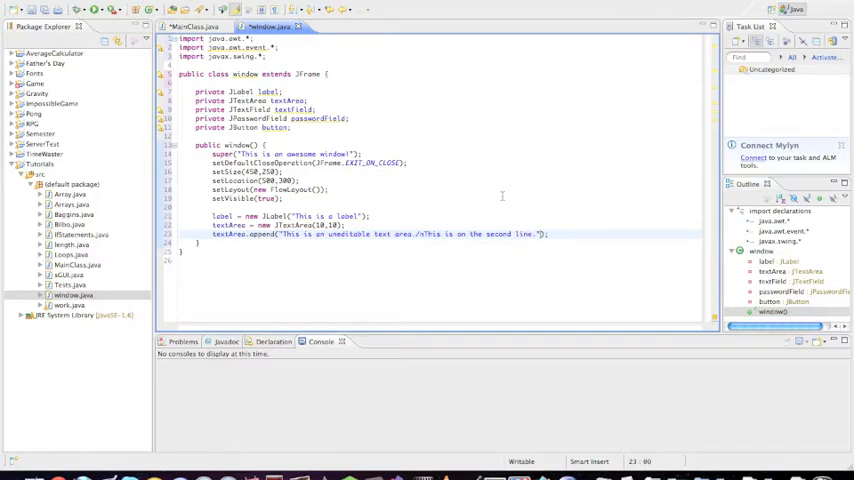
key("Return")
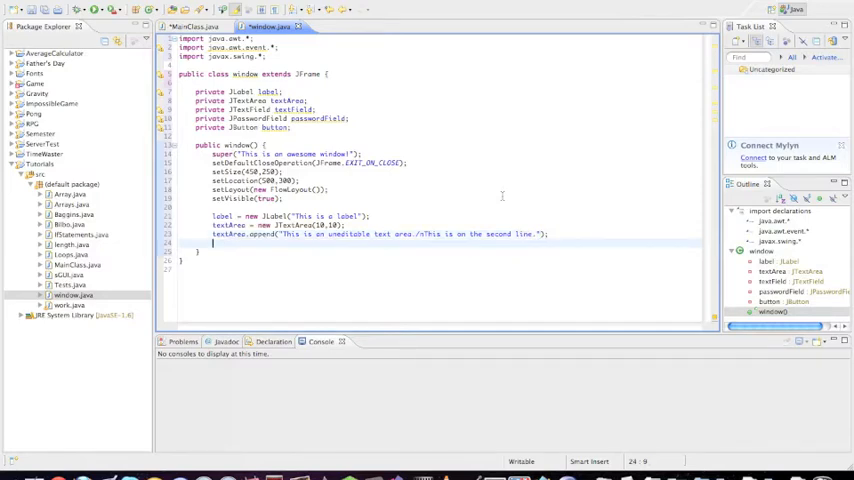
Step: Instantiate textField as a new JTextField()
type("textField")
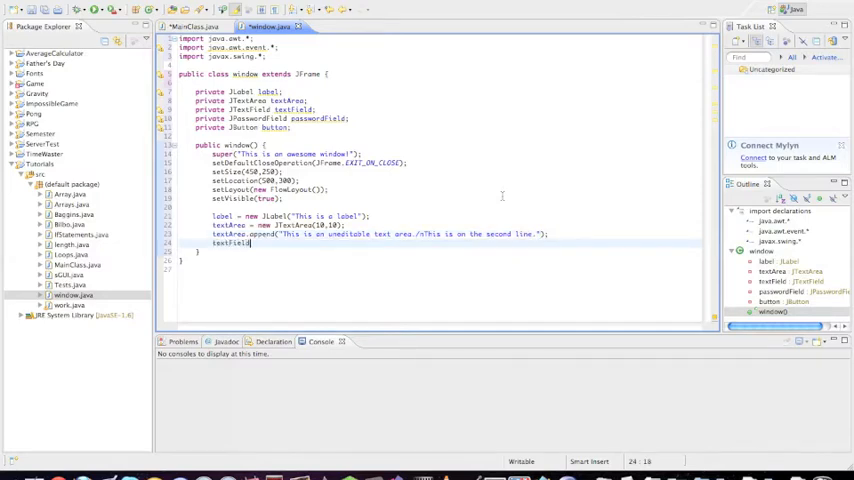
type("= new")
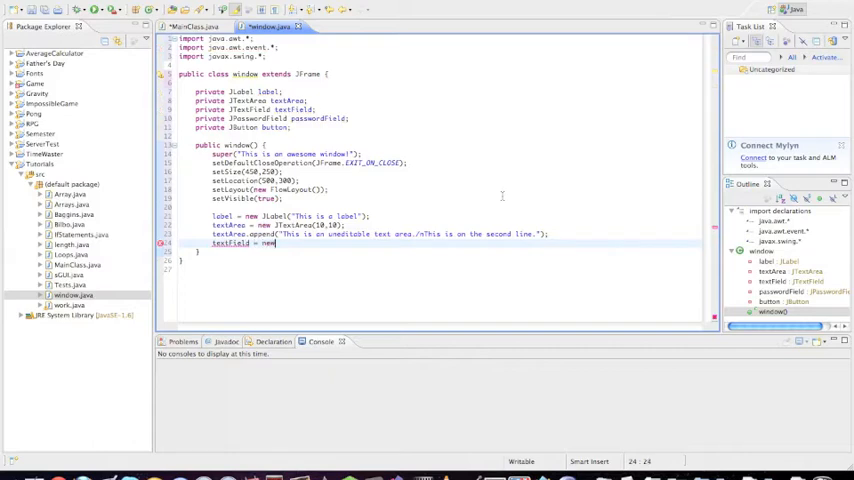
type("JTextField()")
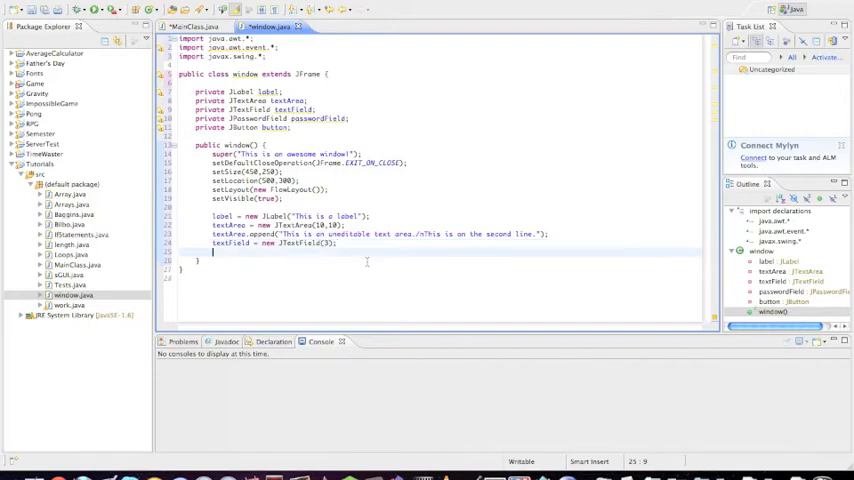
Step: Instantiate passwordField as a new JPasswordField(10)
type("pas")
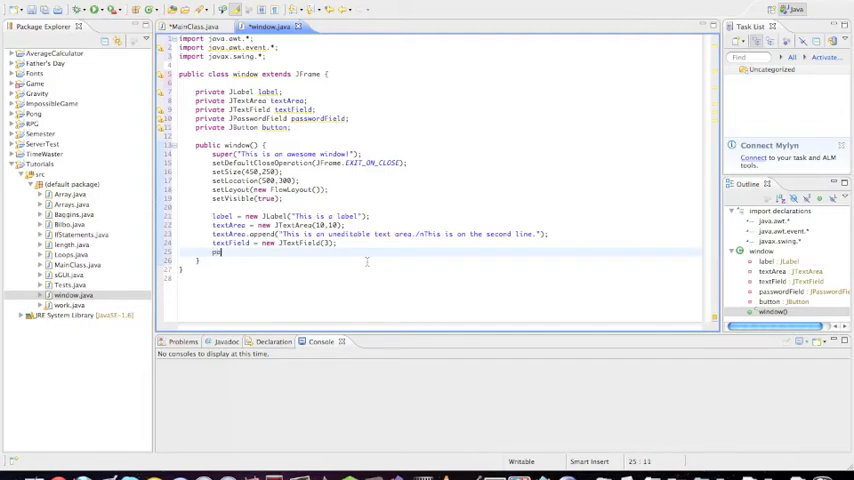
type("passwordField = new JPasswordField();")
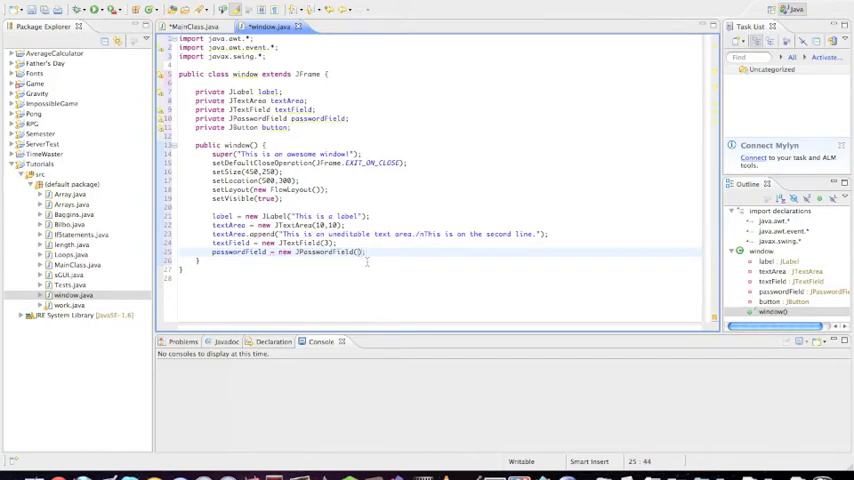
type("10")
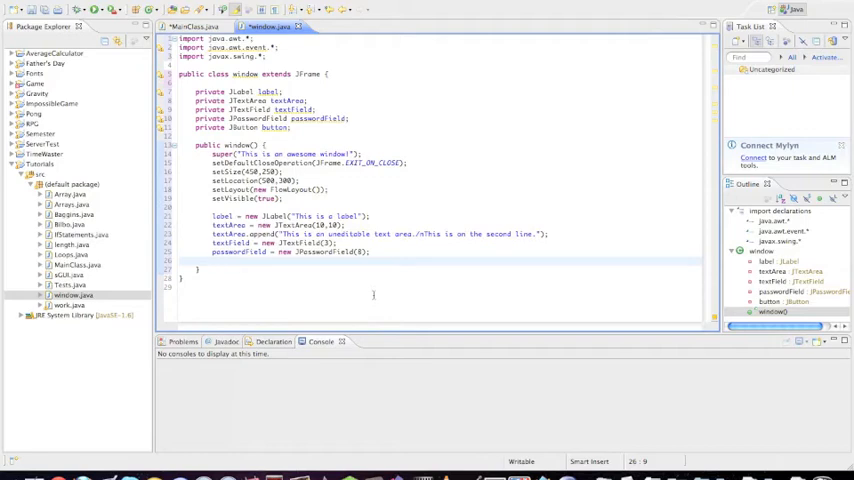
Step: Instantiate the button as a JButton captioned "This is the button"
type("button =")
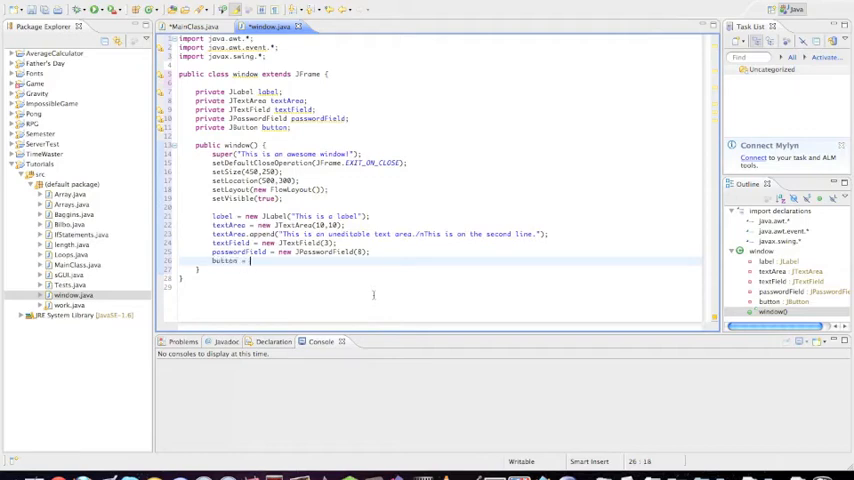
type("new JButton();")
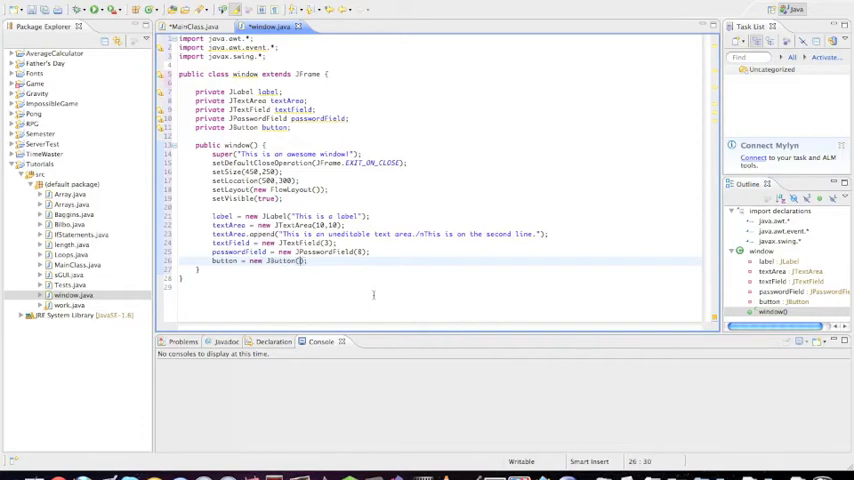
type("\"\"")
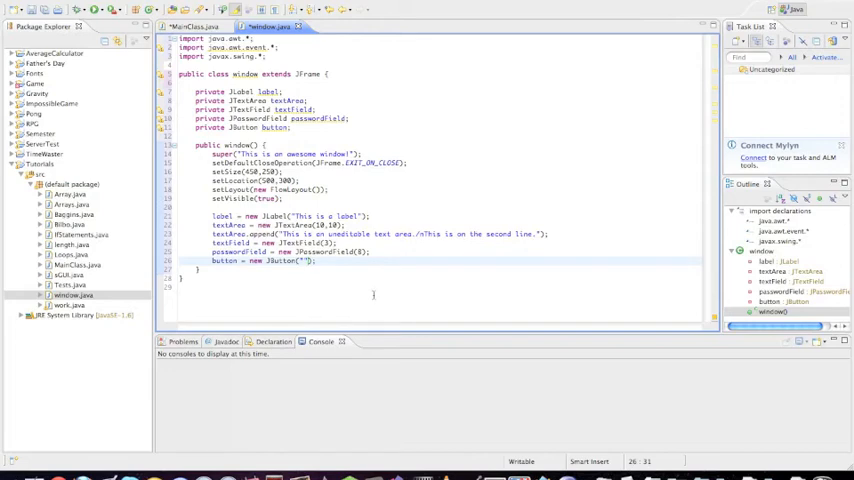
type("This is a")
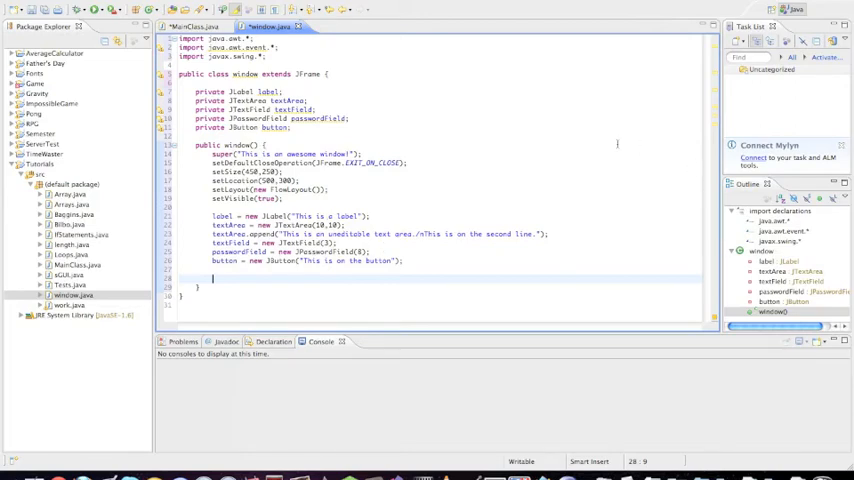
Step: Add the label, text area, text field, password field and button to the window
type("add(l)")
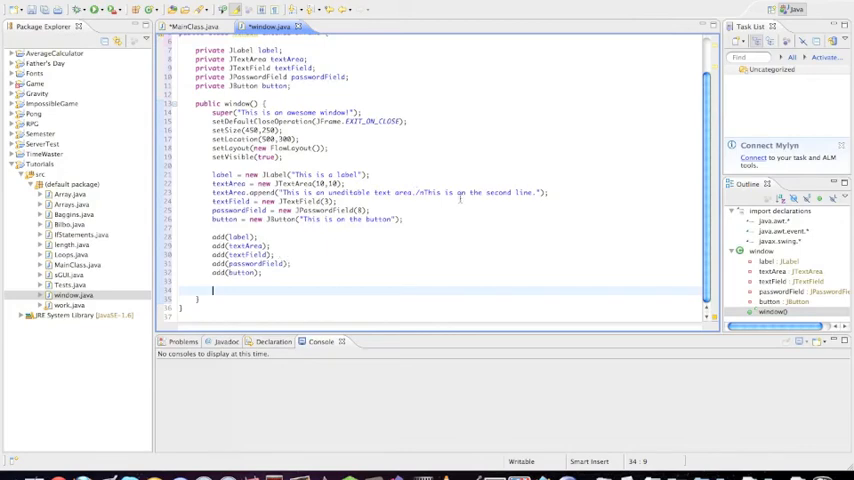
Step: Create Handler h = new Handler() and pass h to button.addActionListener
type("but")
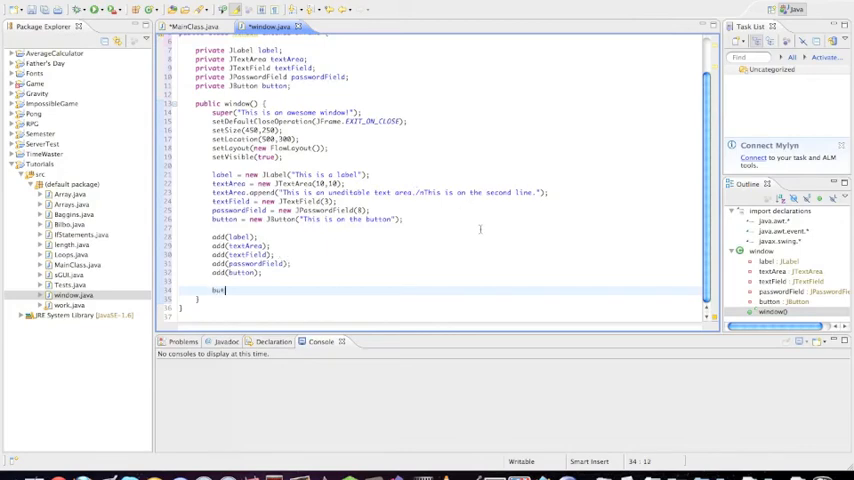
type("ton.addActionListener(")
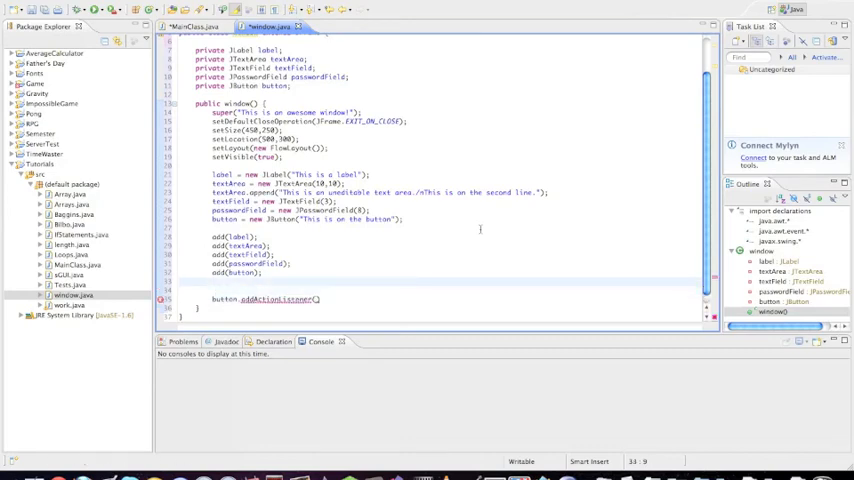
type("Handler h = new Handler(")
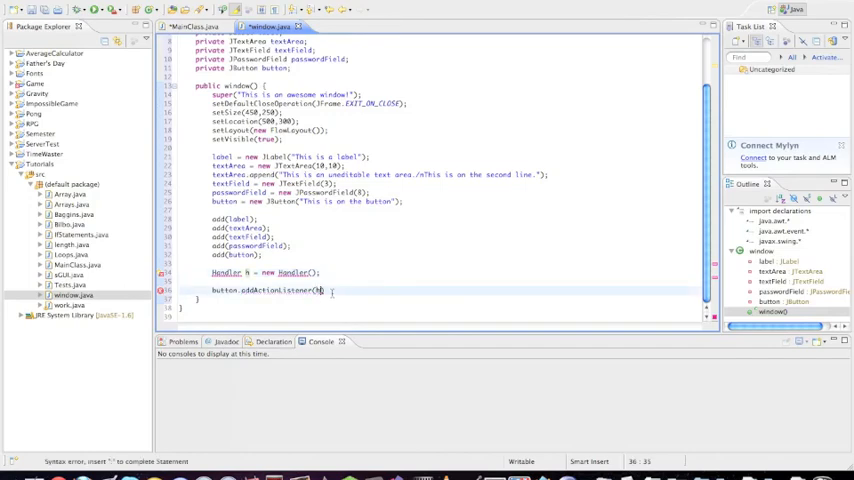
type(";")
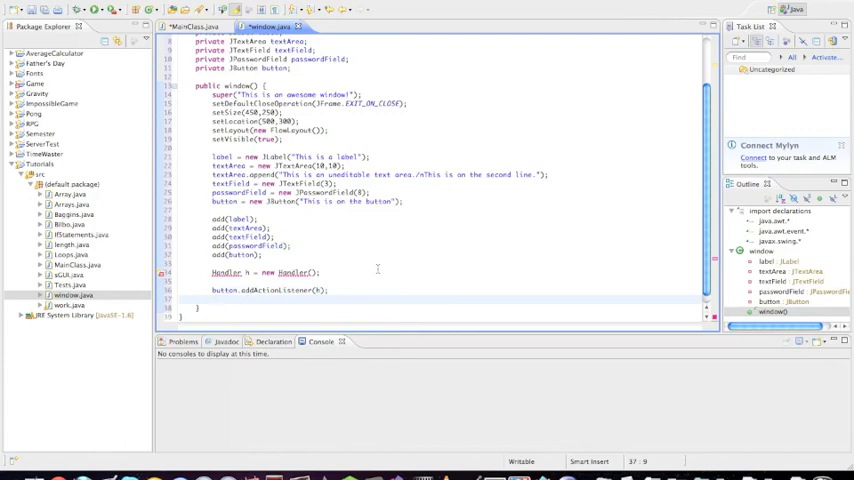
Step: Write textField.addActionListener(h) under the button listener line
type("textField.addActionListener")
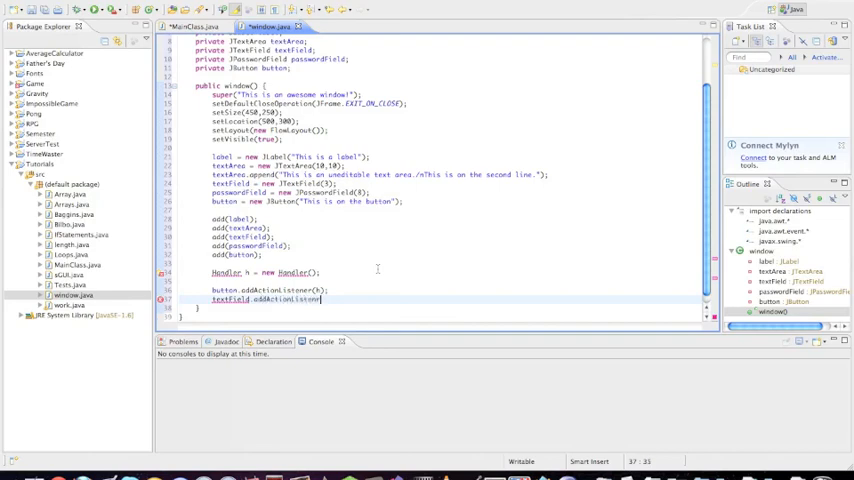
type("h)")
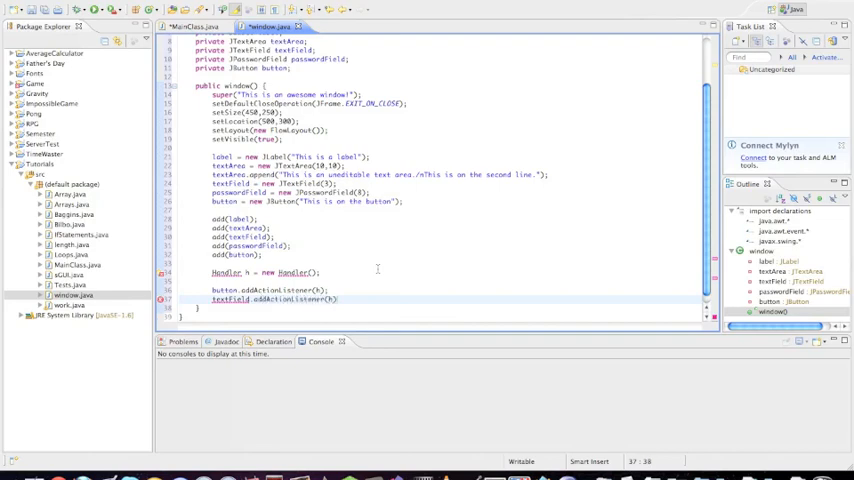